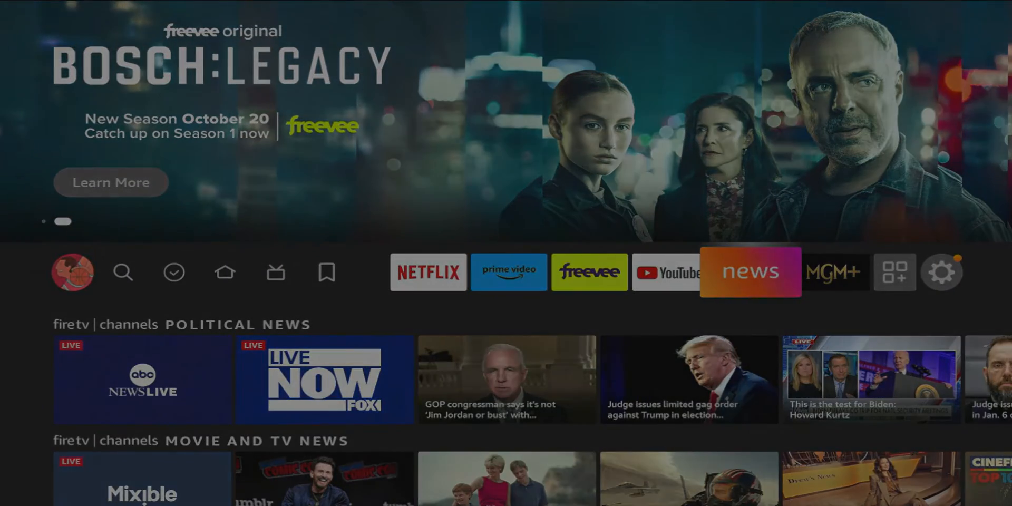
Browse the full list of installed apps and channels
left_click(894, 272)
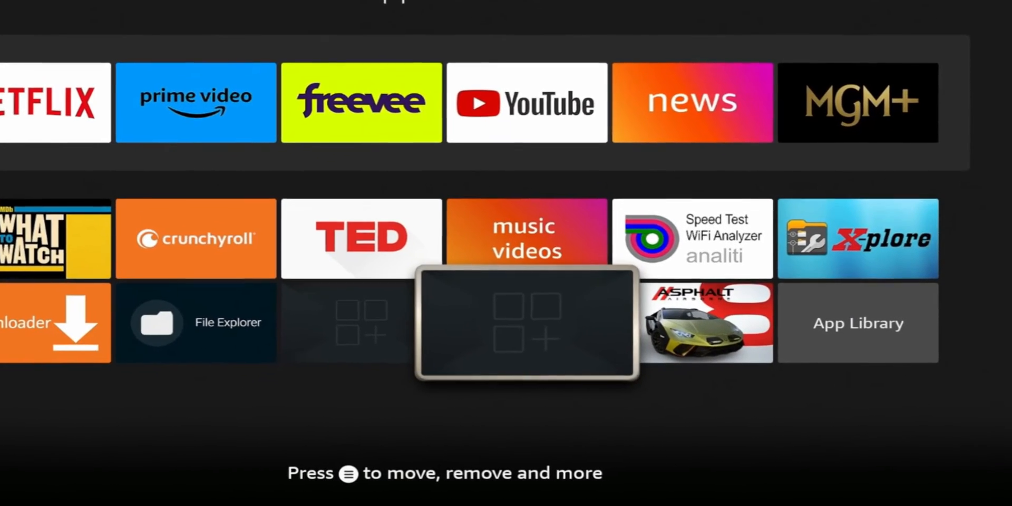
scroll("left", 3)
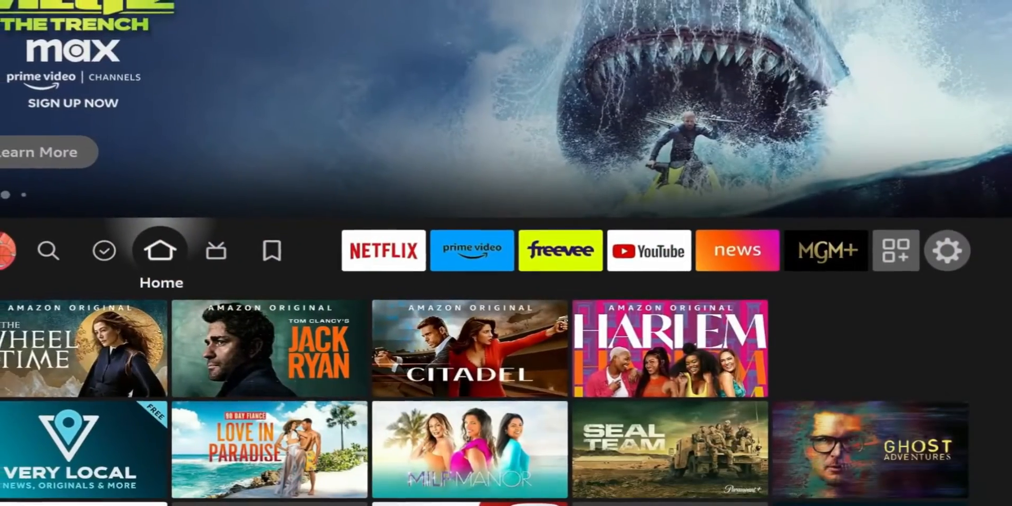
scroll("down", 3)
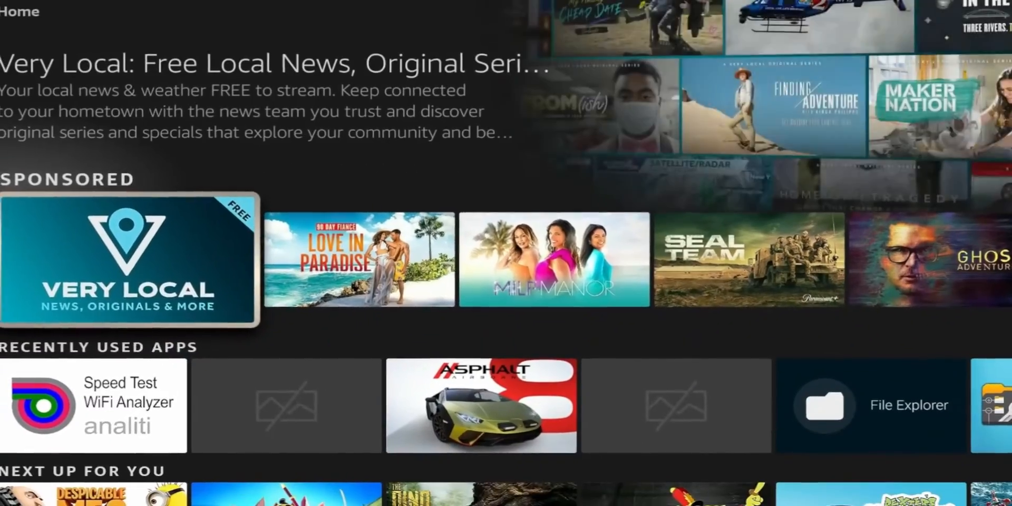
left_click(94, 406)
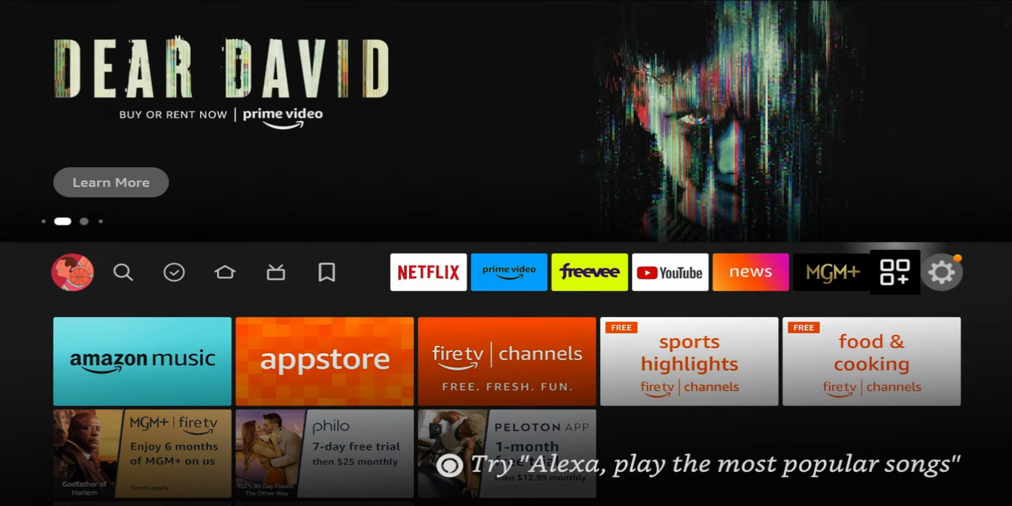
Go into Settings and select My Fire TV
left_click(941, 272)
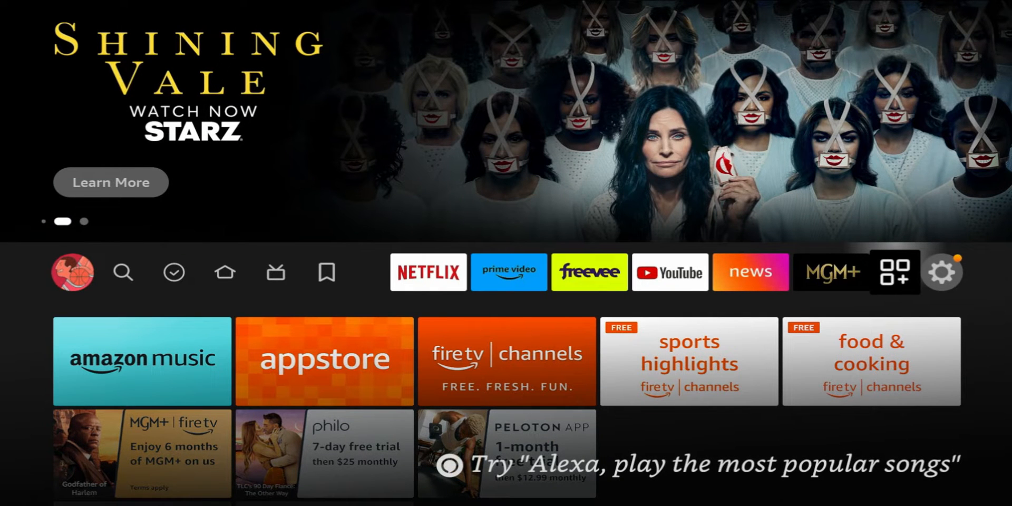
left_click(941, 271)
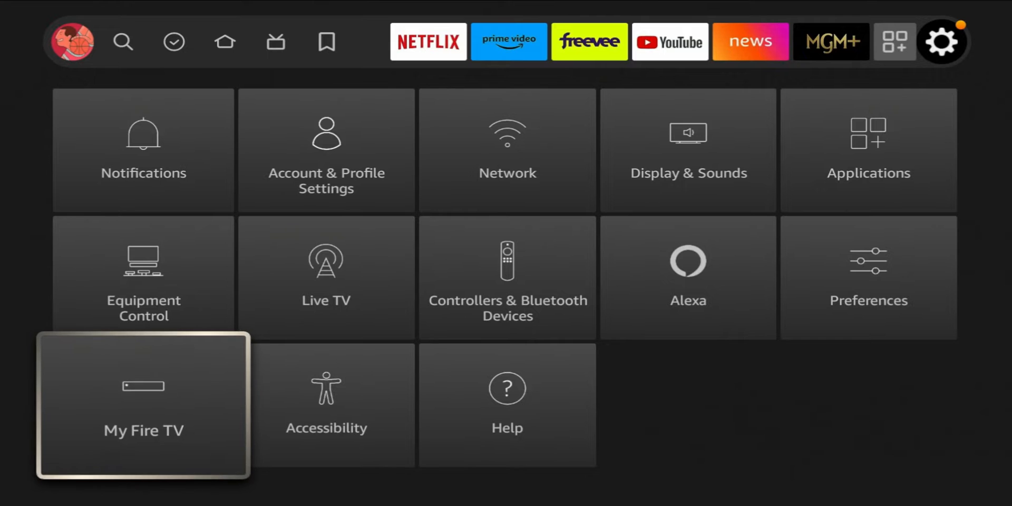
left_click(144, 406)
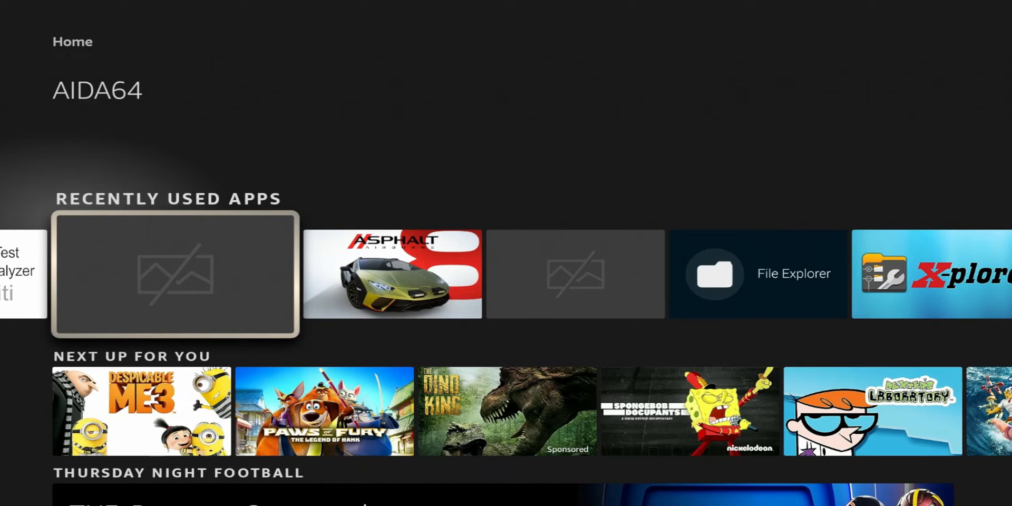
Pin AIDA64 from Recently Used Apps to the favourites row using Move to Front
scroll("right", 3)
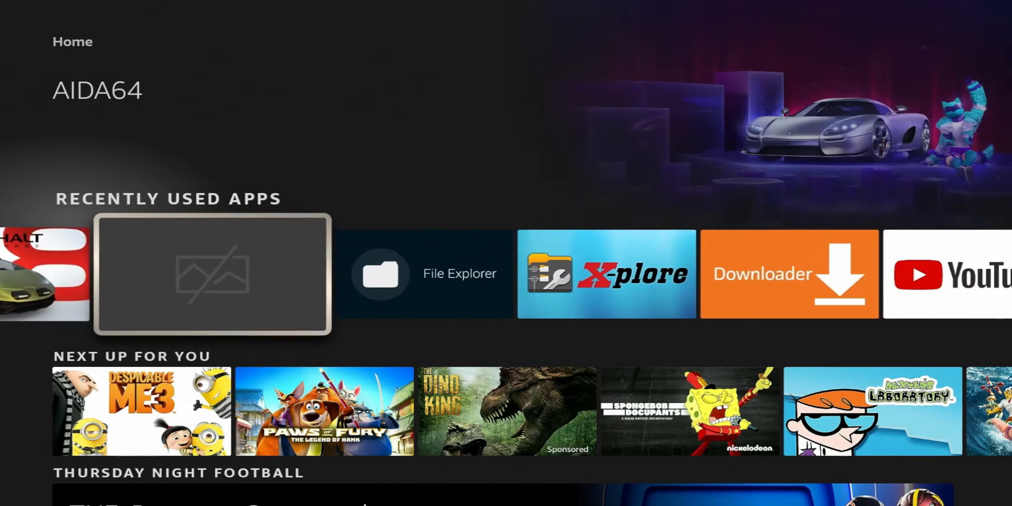
scroll("left", 3)
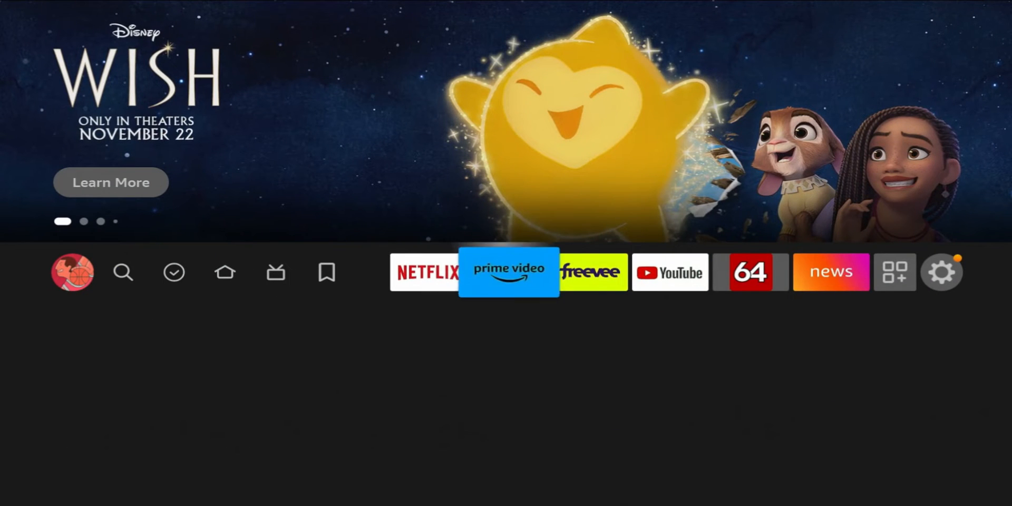
left_click(750, 272)
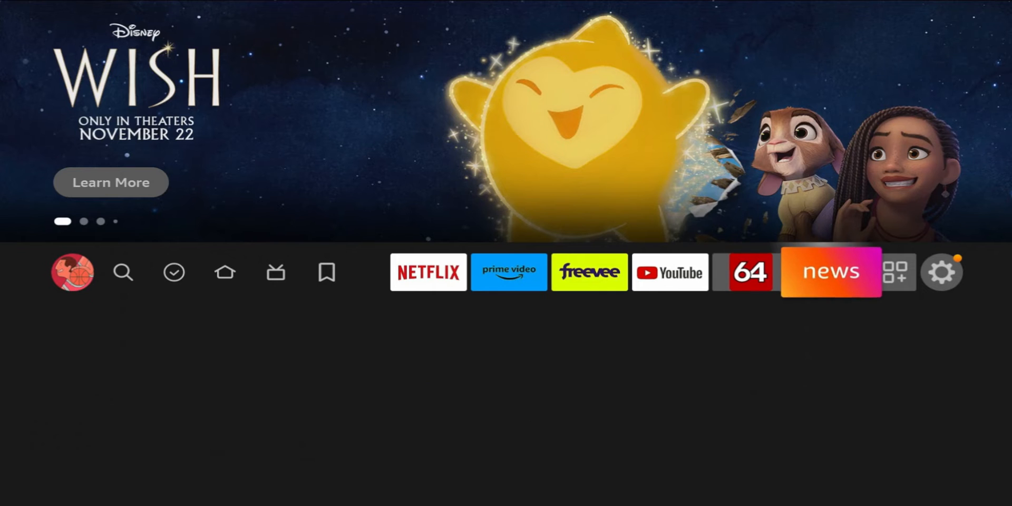
left_click(830, 271)
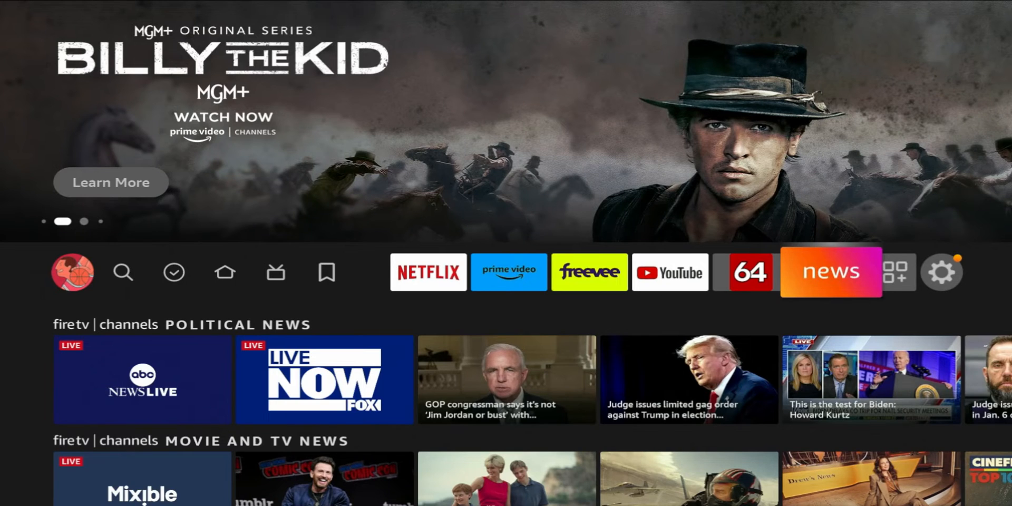
Open mousetoggle.apk from the F84F-4BF8 drive in V File Explorer
left_click(895, 270)
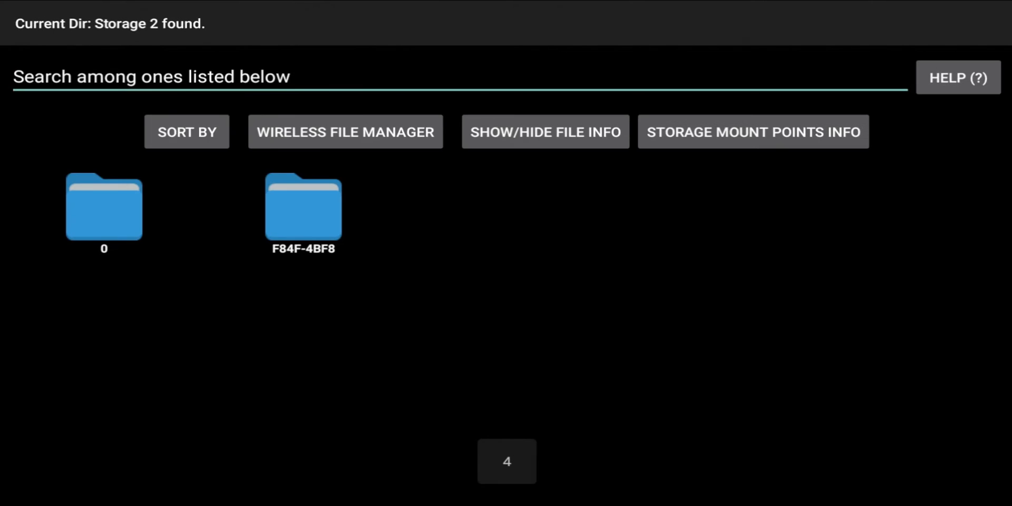
left_click(186, 132)
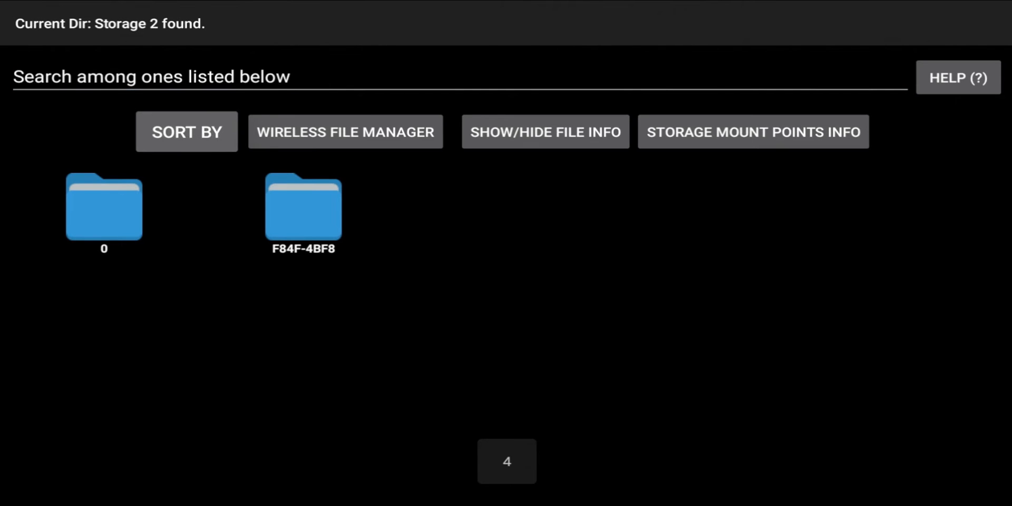
left_click(304, 207)
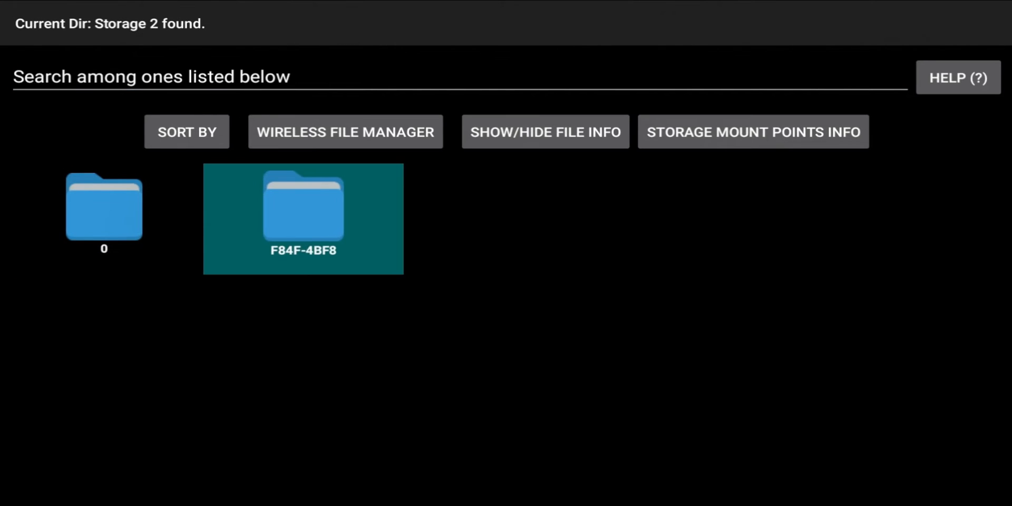
double_click(303, 206)
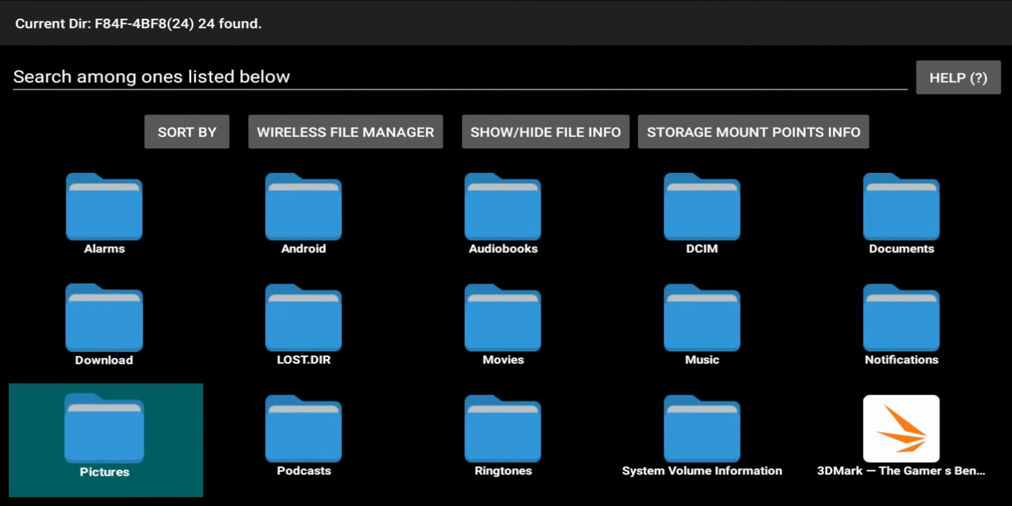
scroll("down", 3)
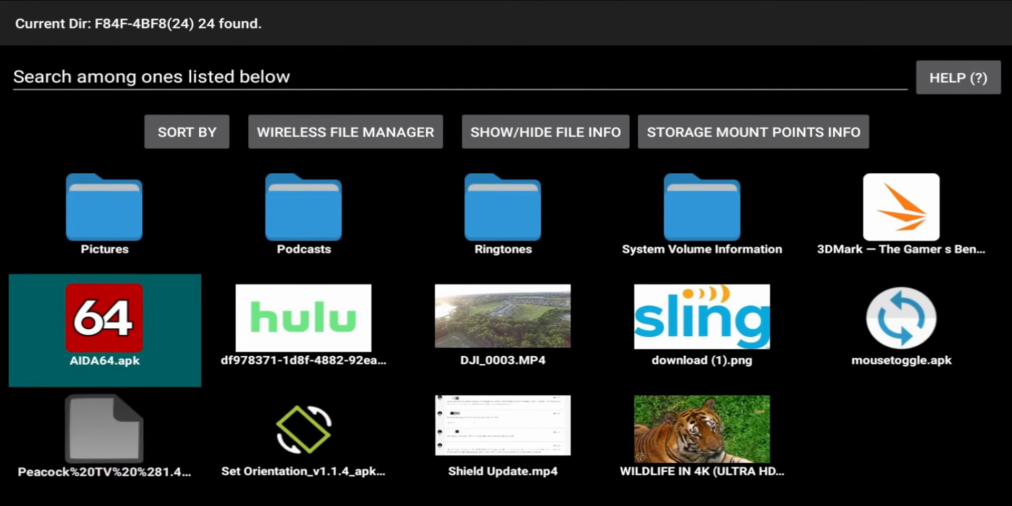
left_click(900, 316)
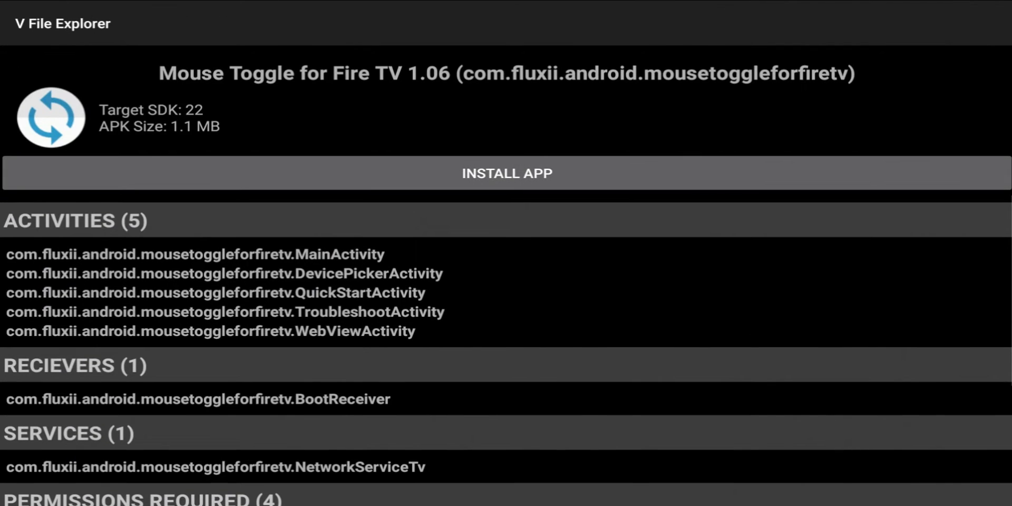
Install Mouse Toggle for Fire TV, confirming the prompt and finishing with Done
left_click(506, 173)
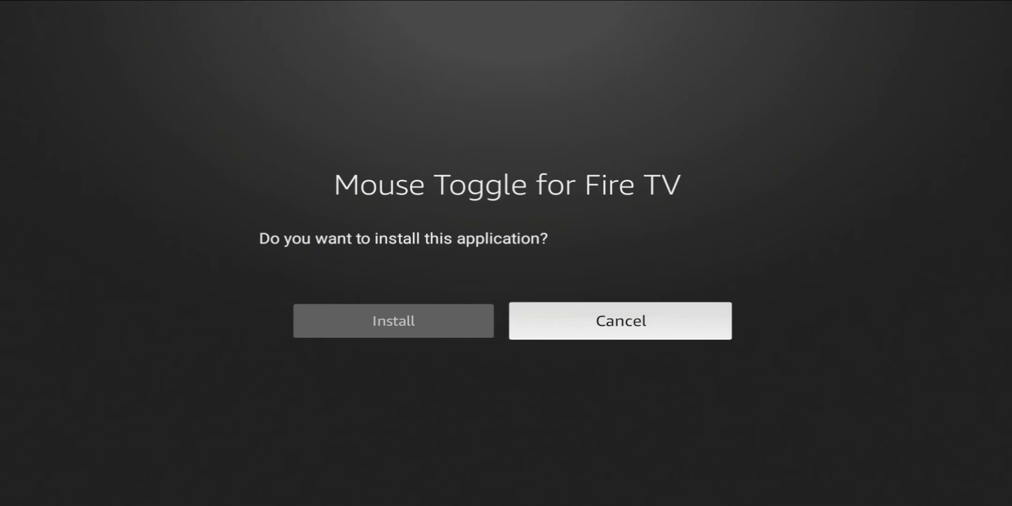
left_click(392, 320)
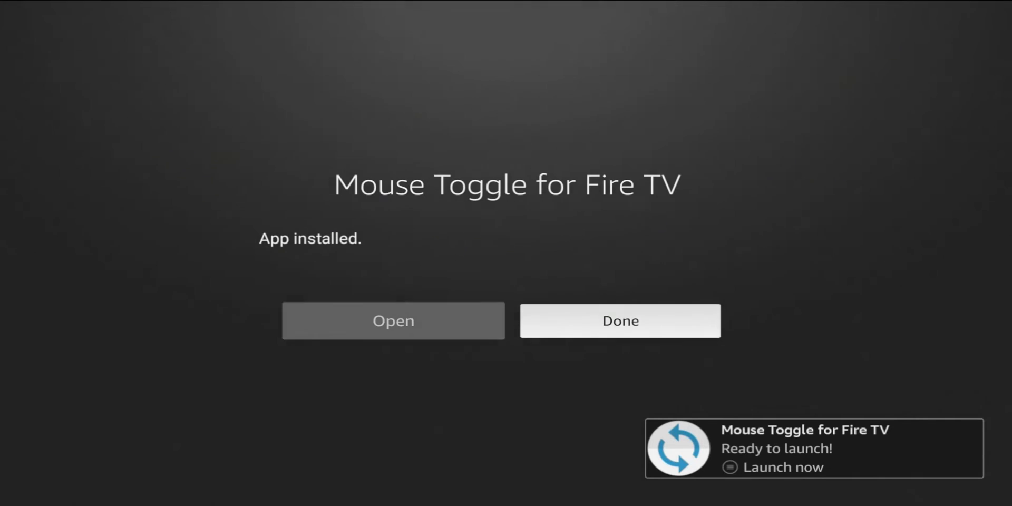
left_click(619, 321)
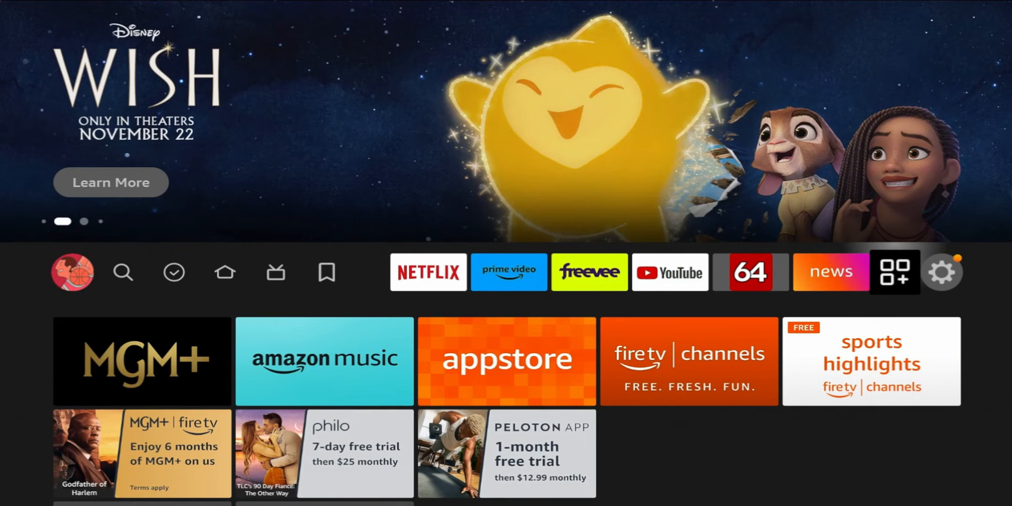
Open Your Apps & Channels and scroll down to find Mouse Toggle
left_click(894, 271)
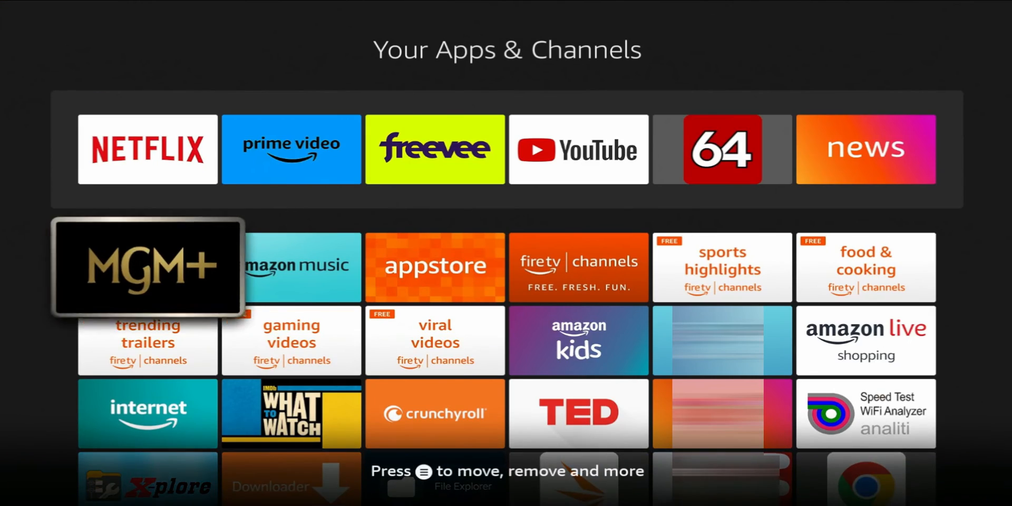
scroll("down", 3)
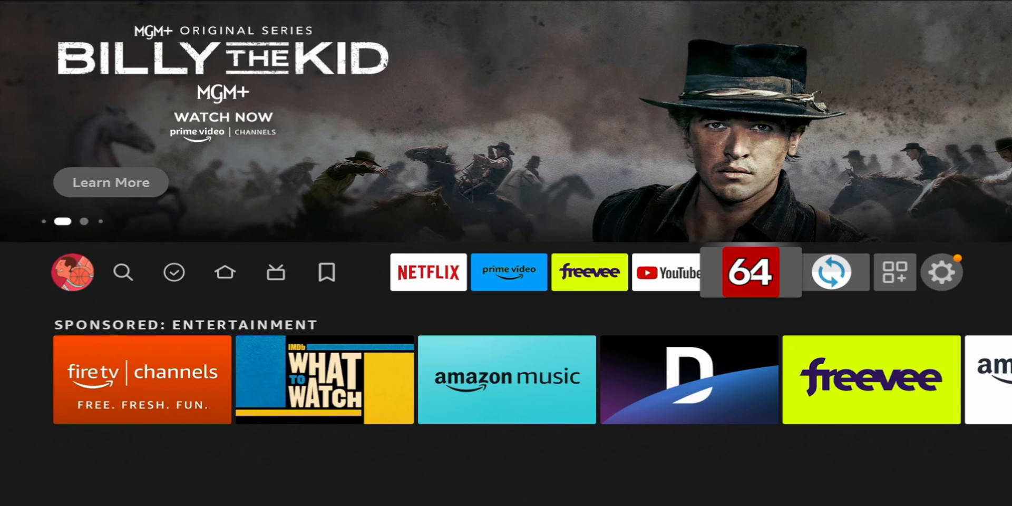
left_click(894, 271)
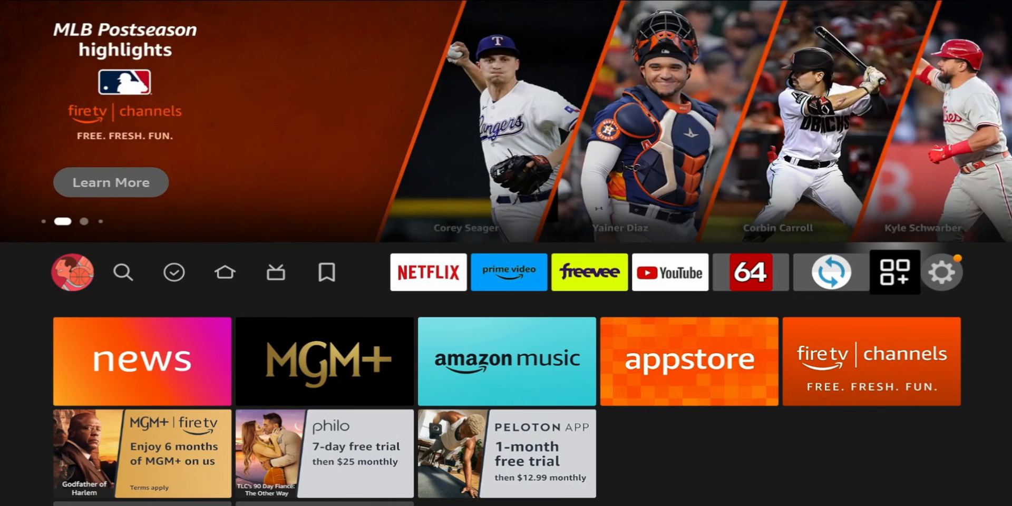
left_click(225, 271)
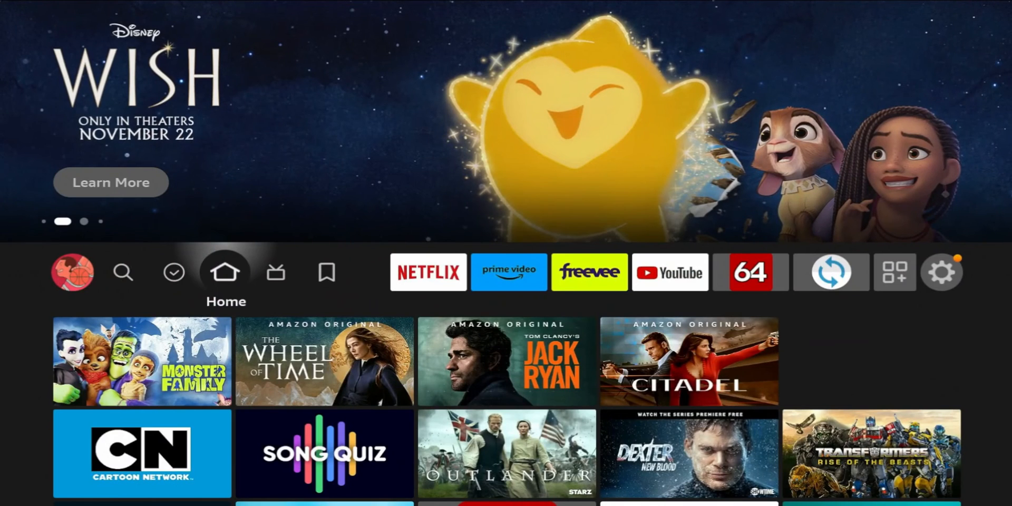
left_click(123, 270)
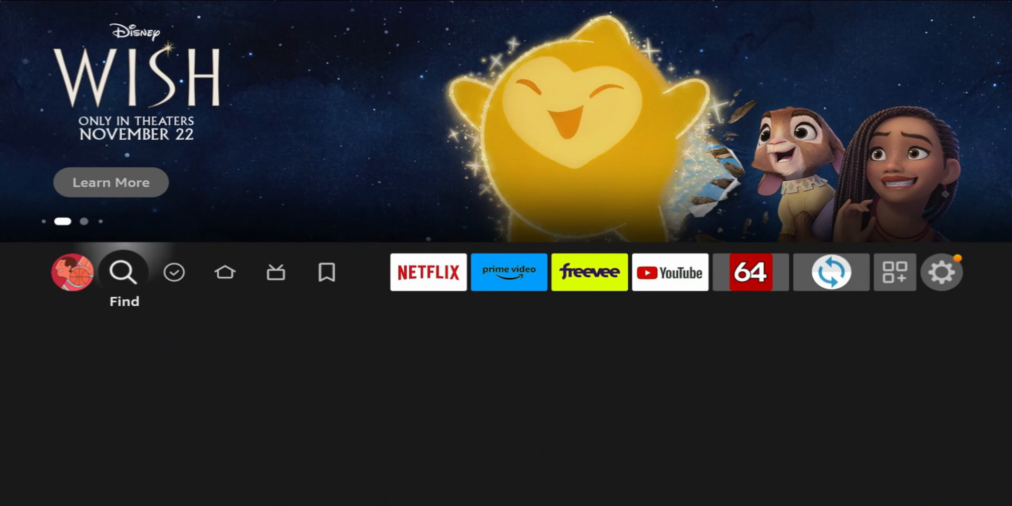
left_click(428, 272)
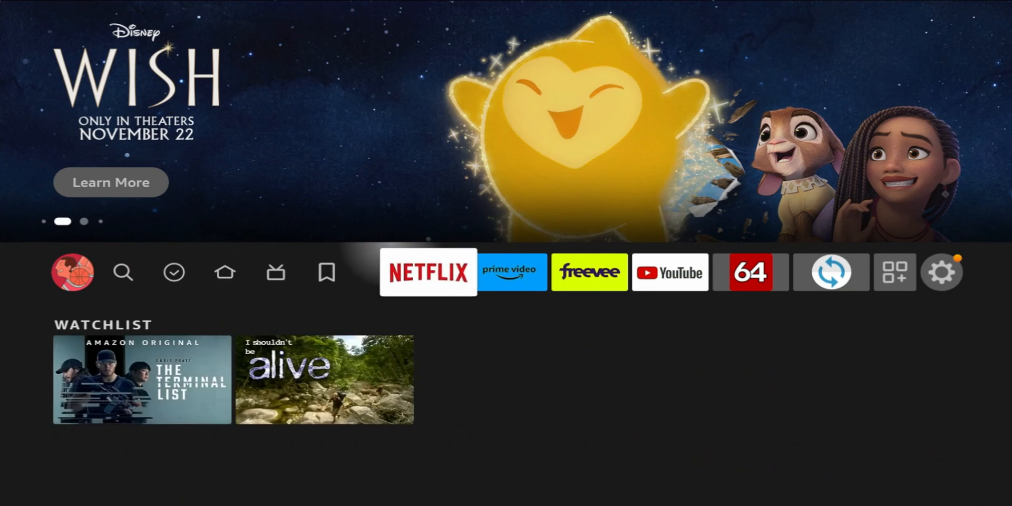
left_click(509, 271)
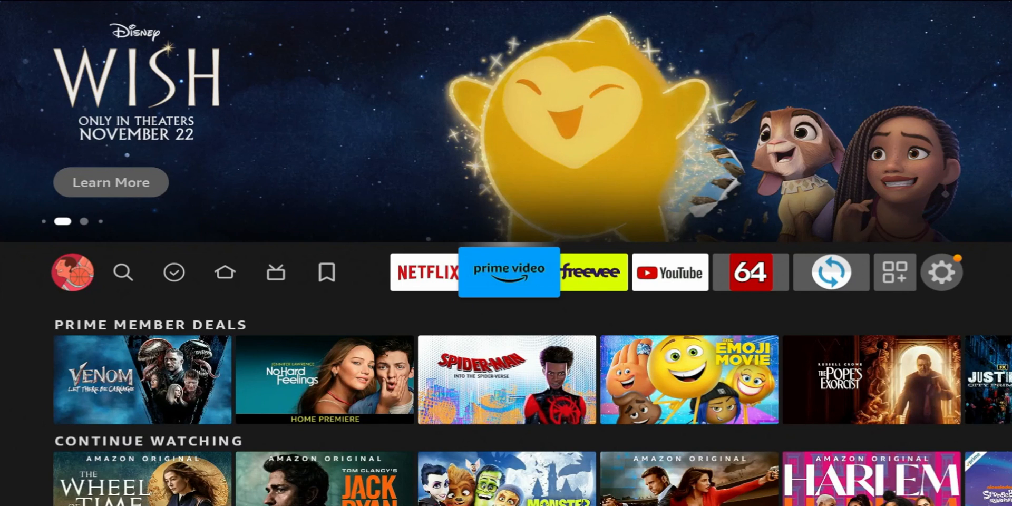